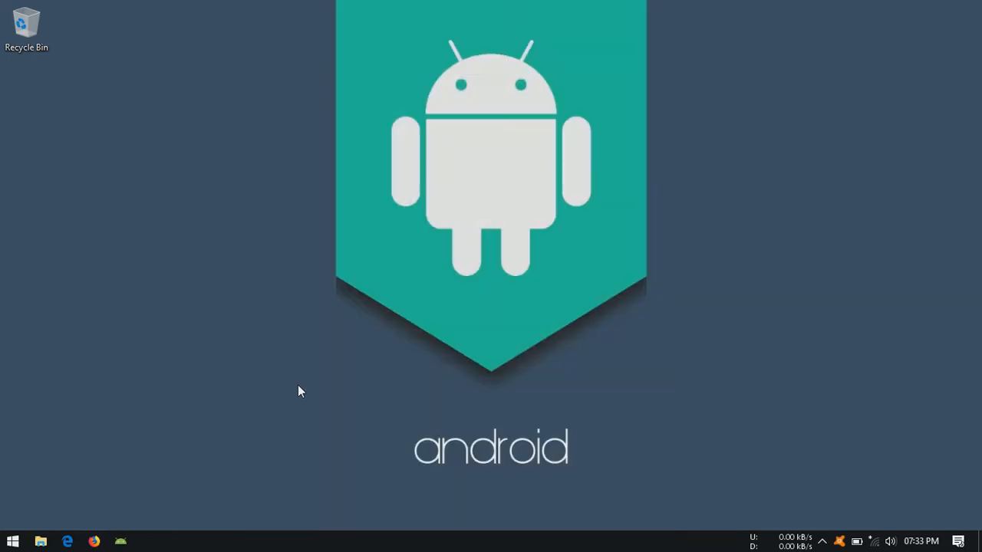
- Launch Android Studio and create a new SharedPreferenceExample project with an Empty Activity
click(120, 542)
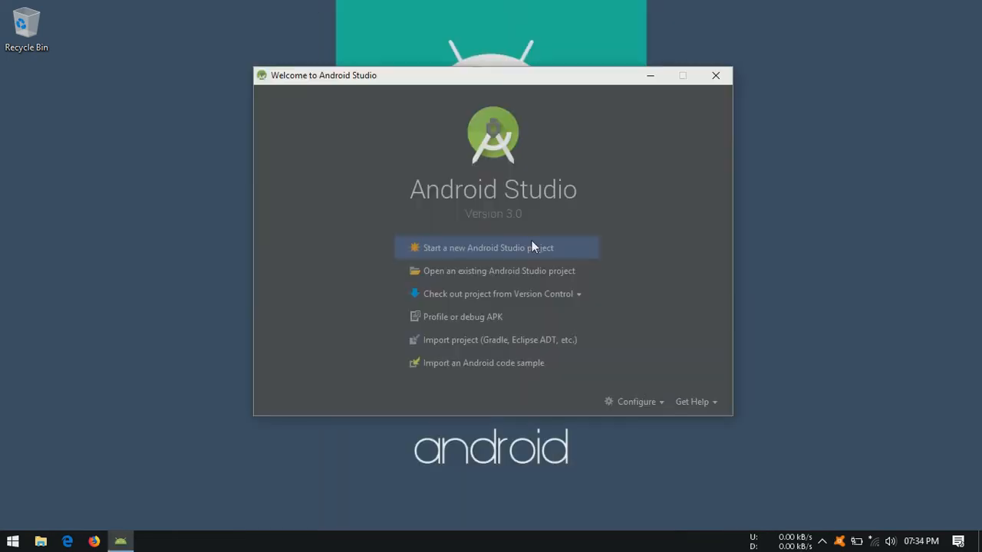
click(488, 247)
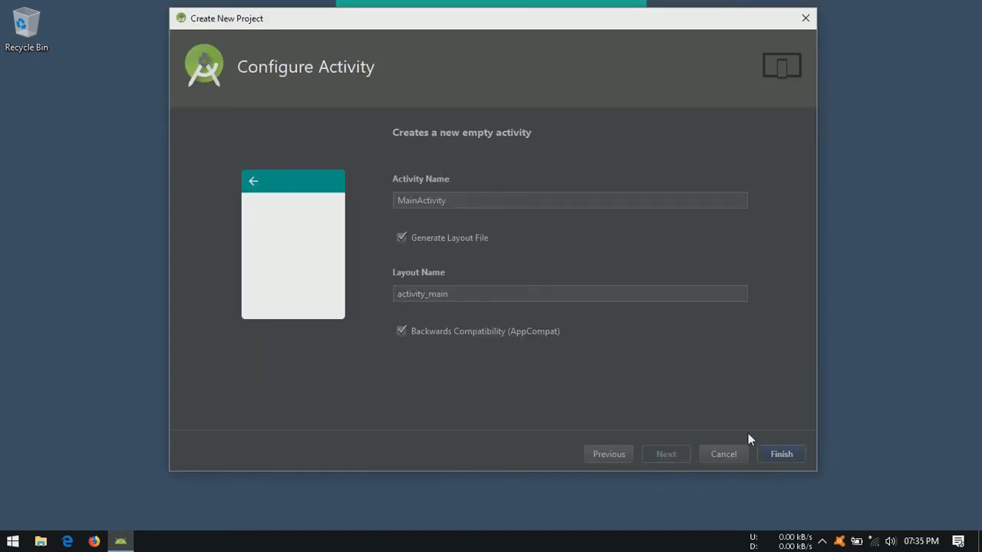
click(781, 454)
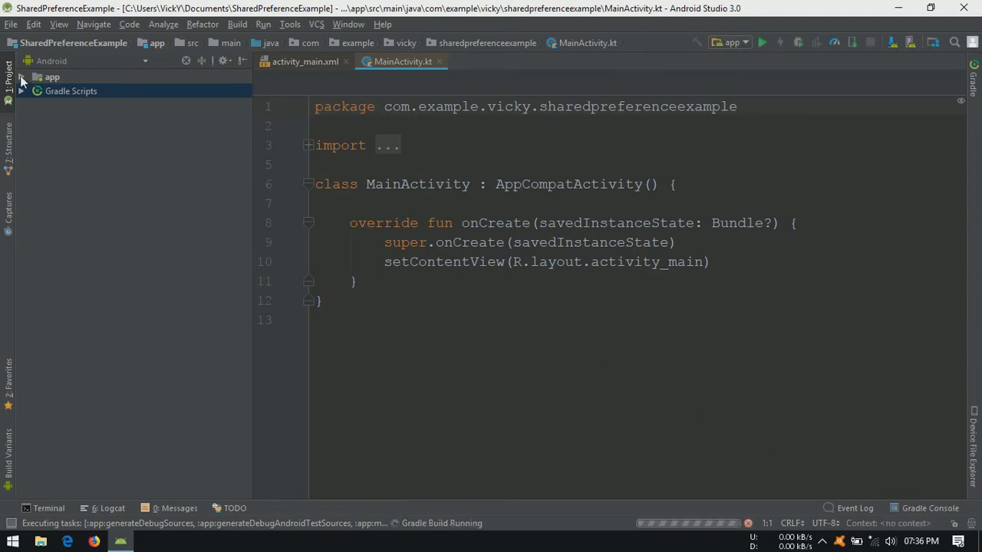
- Add a new Kotlin file named MyPreference to the app's main package
click(52, 76)
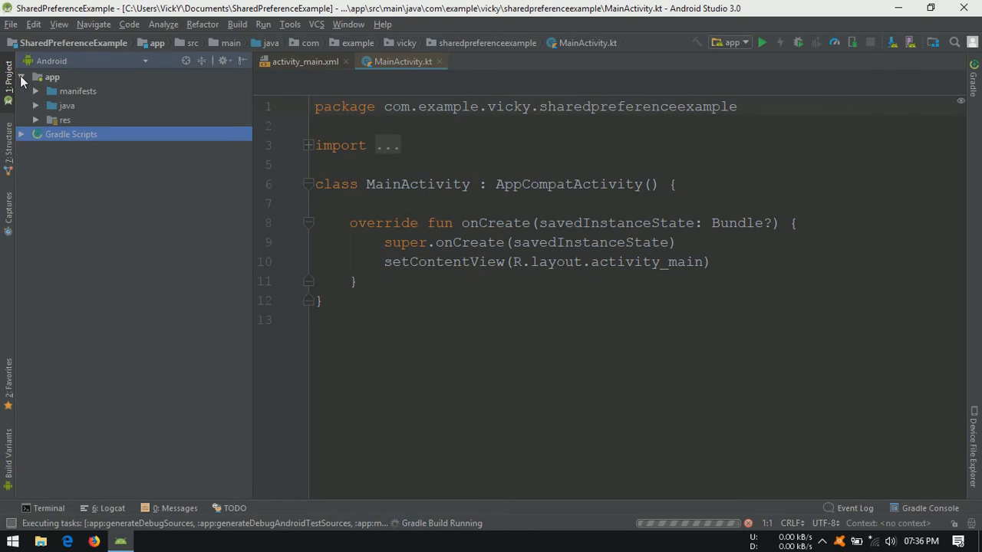
click(66, 105)
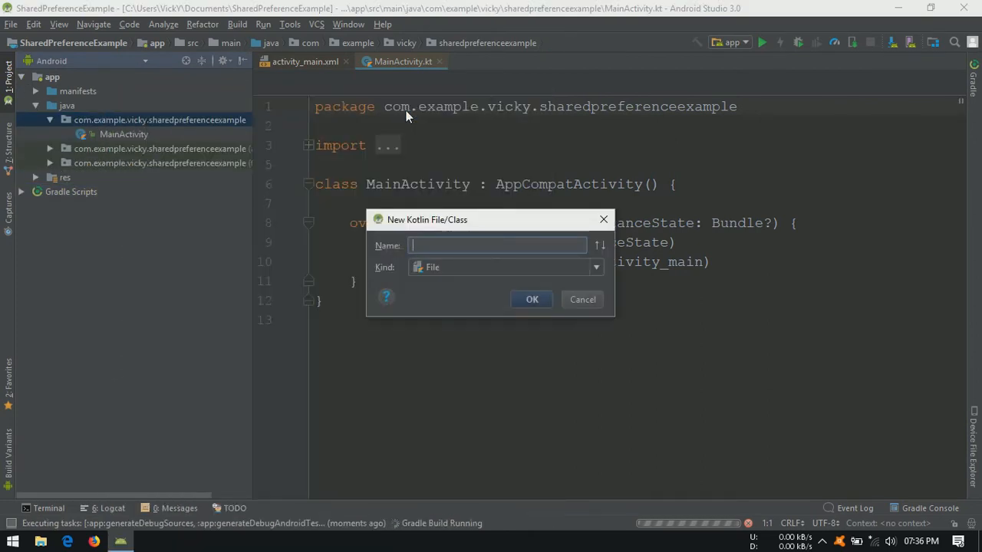
text(MyPreference)
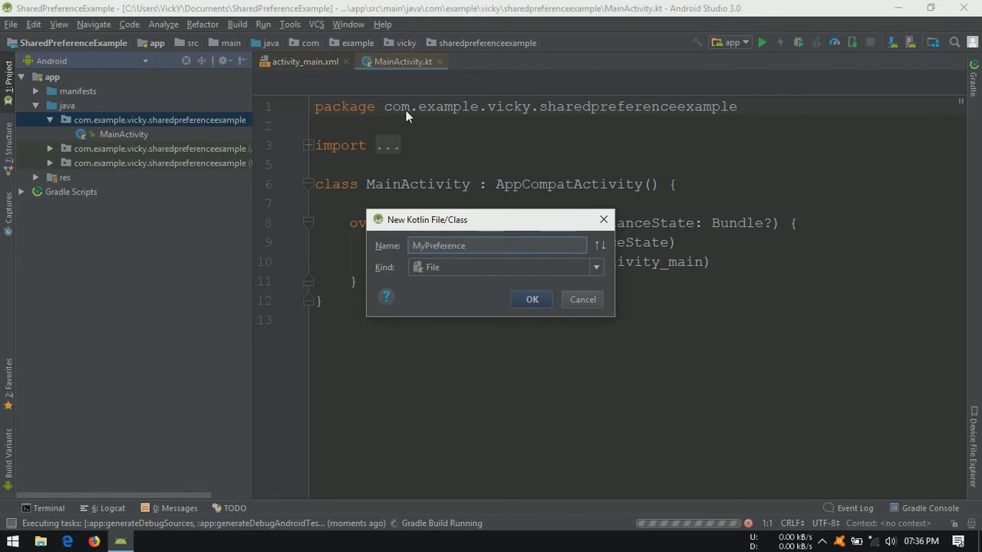
- Create MyPreference.kt and declare class MyPreference(context: Context)
click(532, 299)
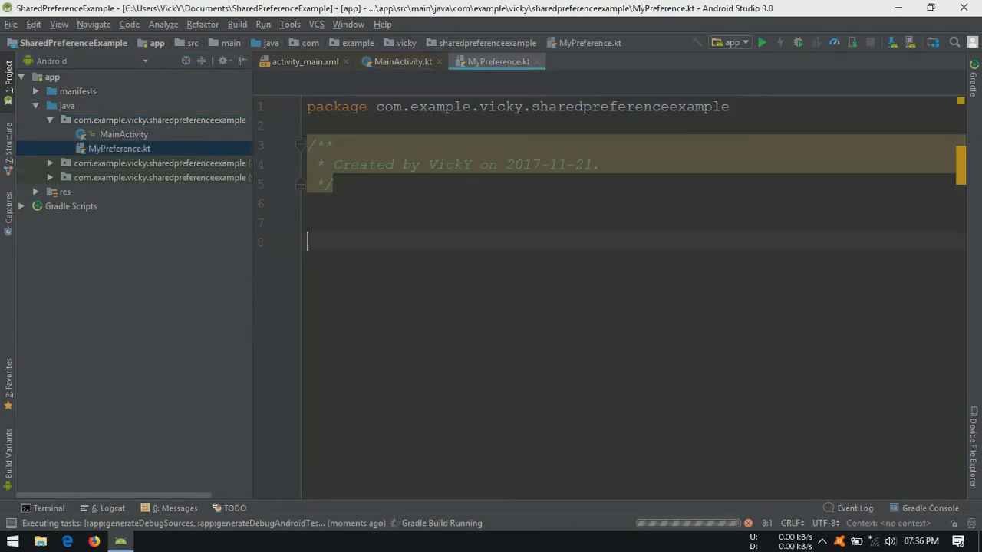
text(class)
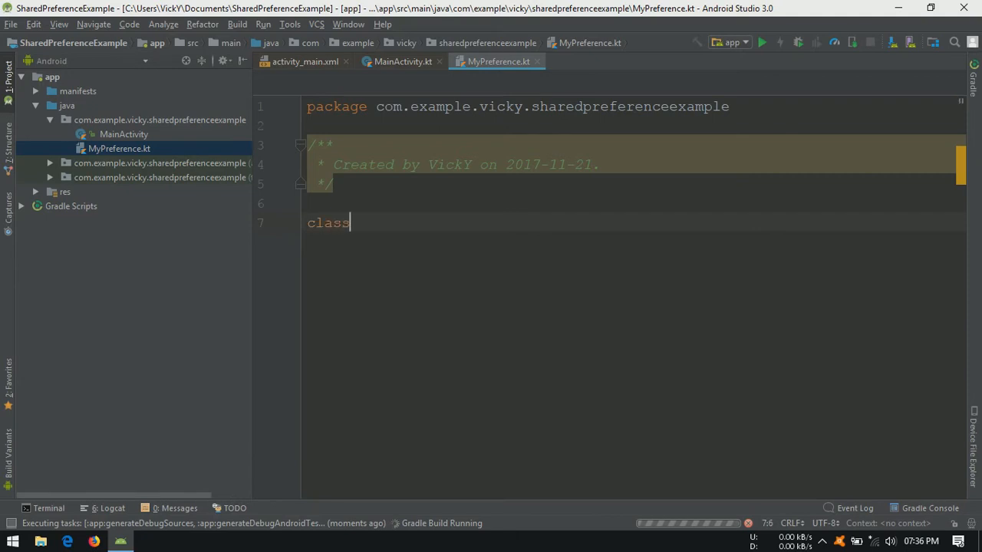
text(MyPreference{)
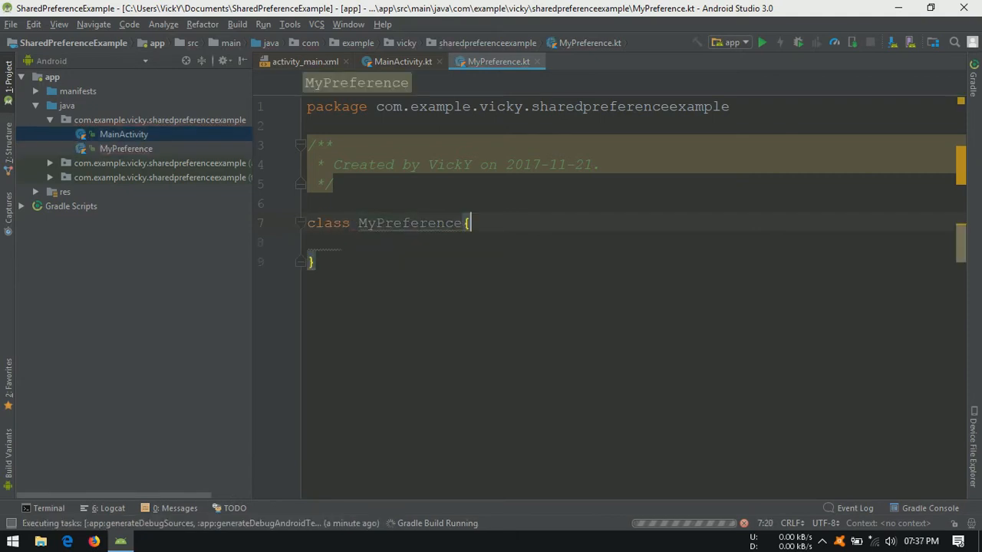
text((context))
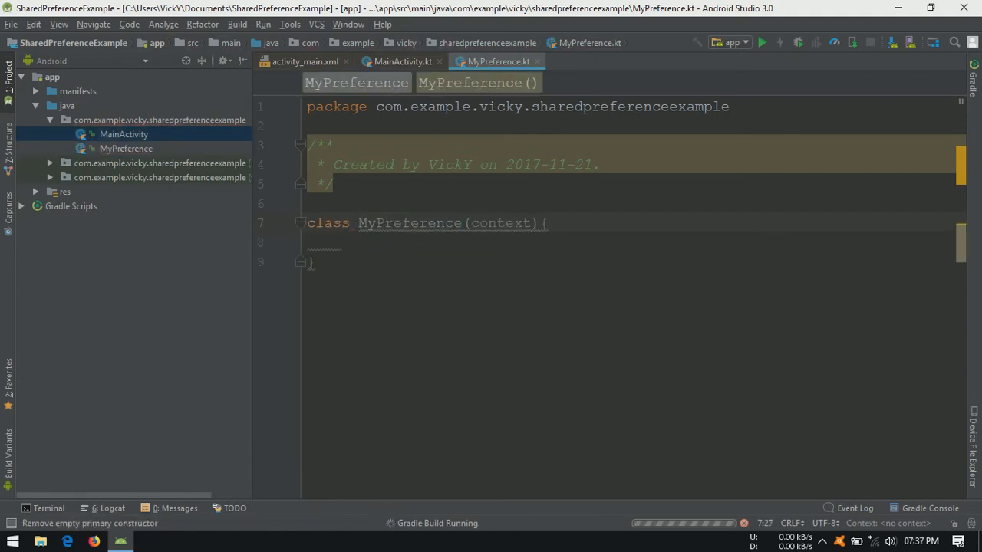
text(: Context)
click(636, 243)
text(val preference = c)
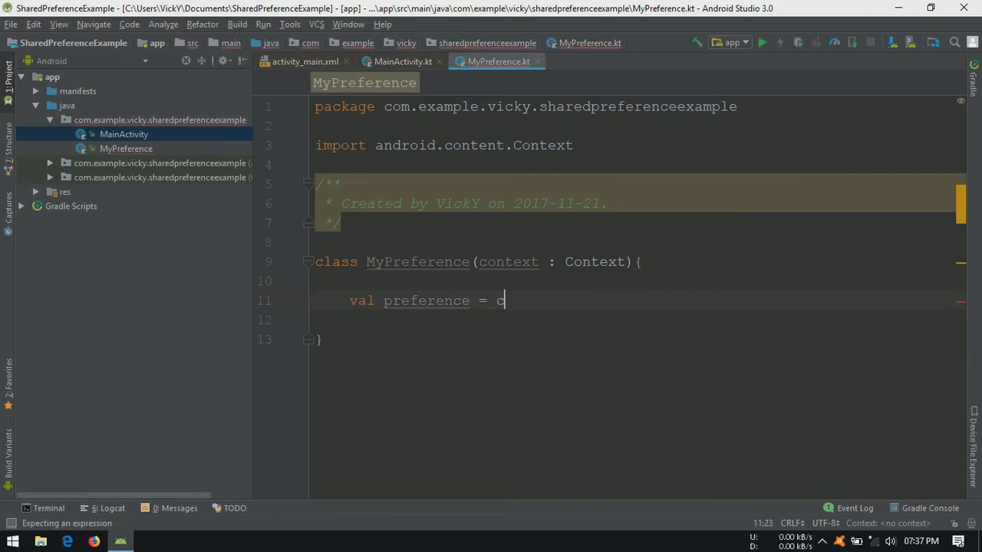
- Add the PREFERENCE_NAME constant and a preference field from getSharedPreferences with MODE_PRIVATE
text(ontext.getSharedPreferences()
text(val)
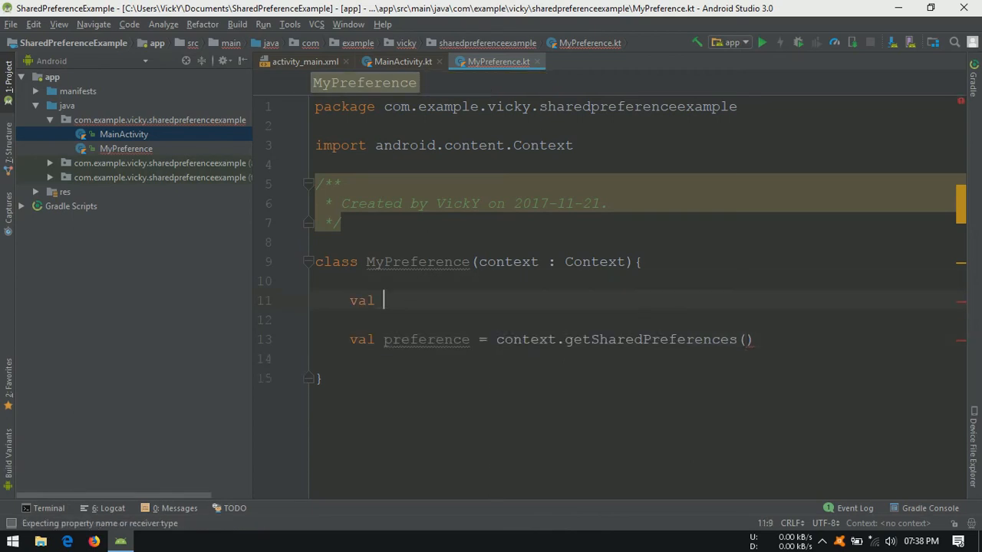
text(PREFERENCE_NAME)
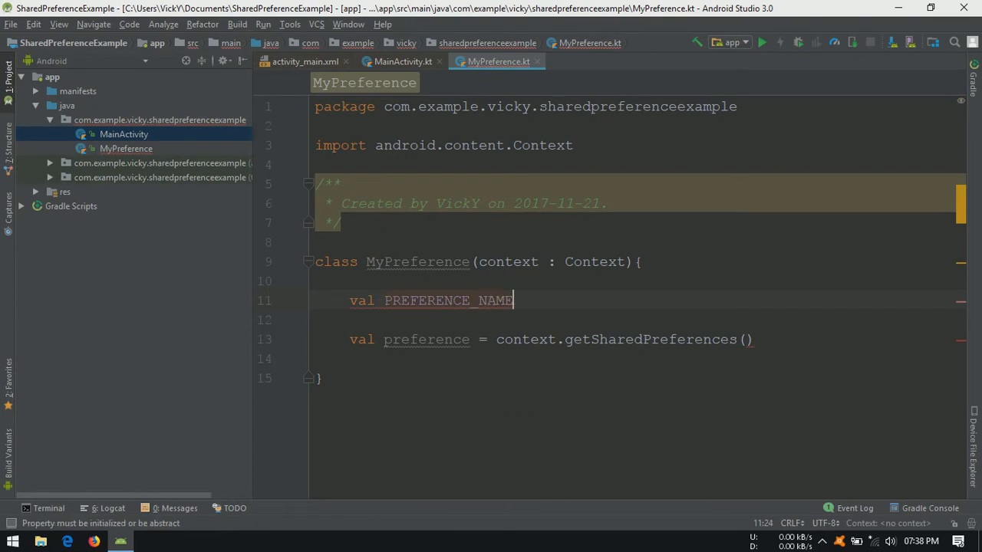
text(= "Sh")
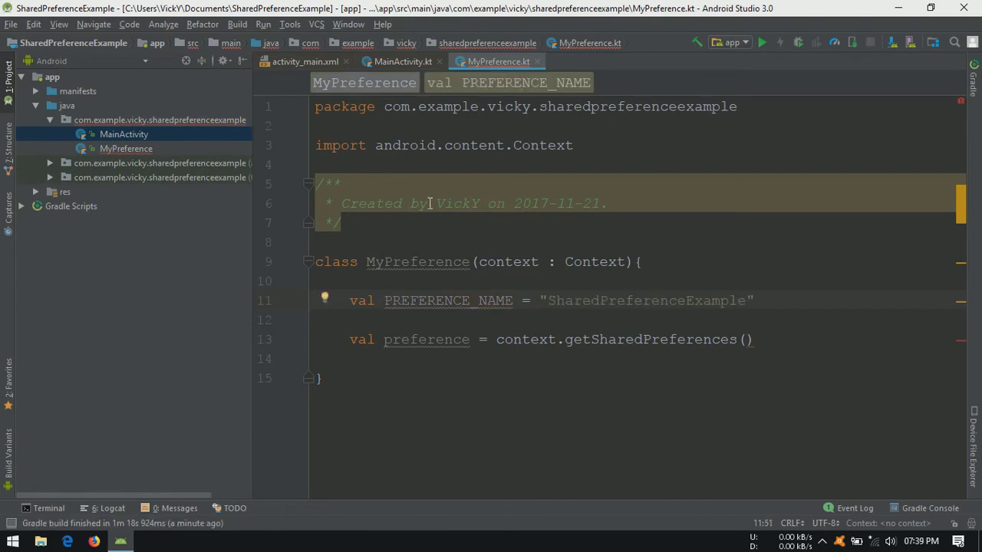
text(PREFERENCE_NAME)
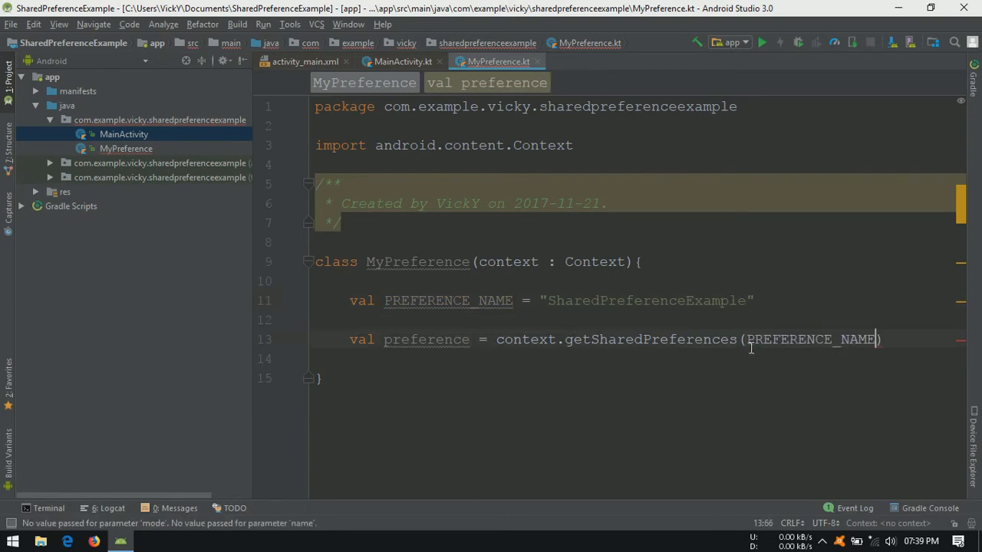
text(,c)
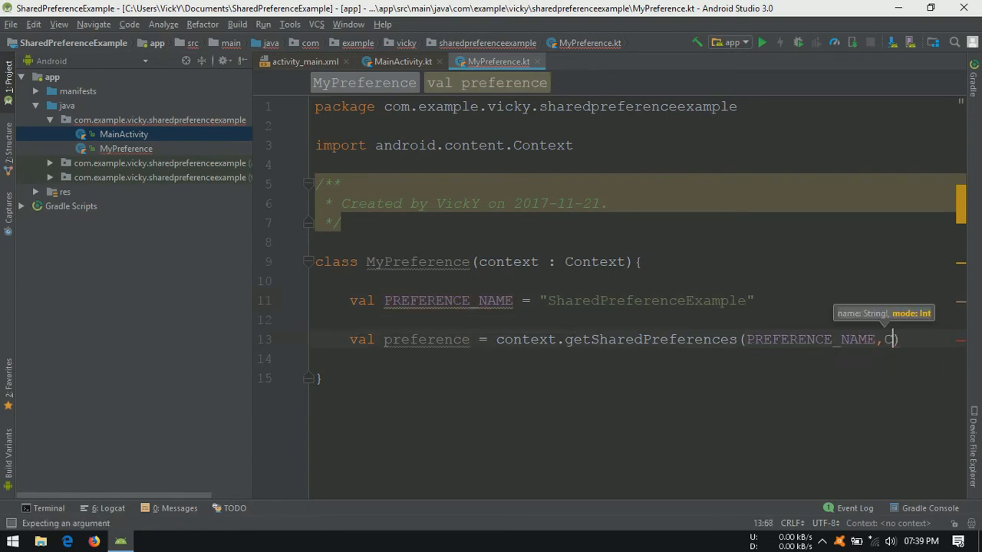
text(ontext.)
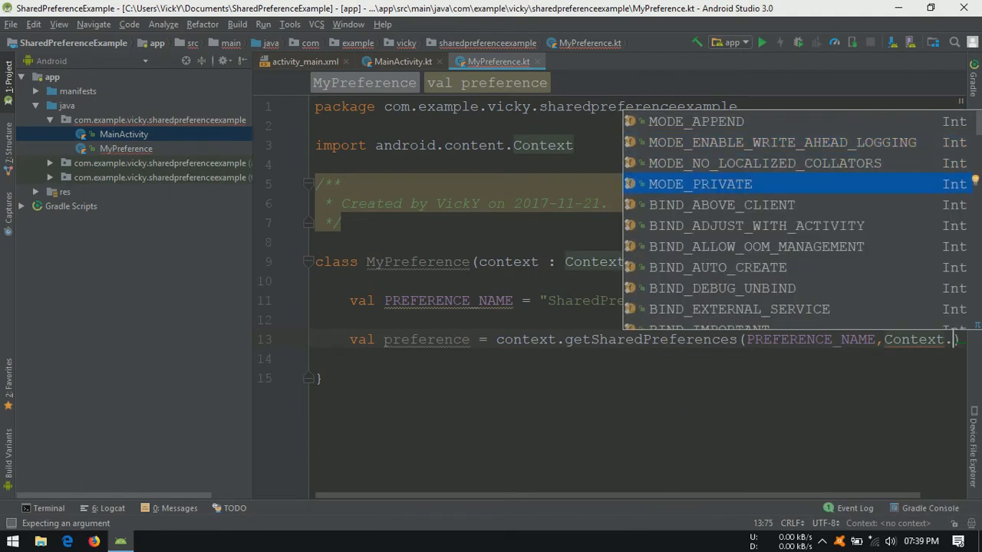
click(700, 184)
text(val PREFERENCE_LOGIN_COUNT = "L)
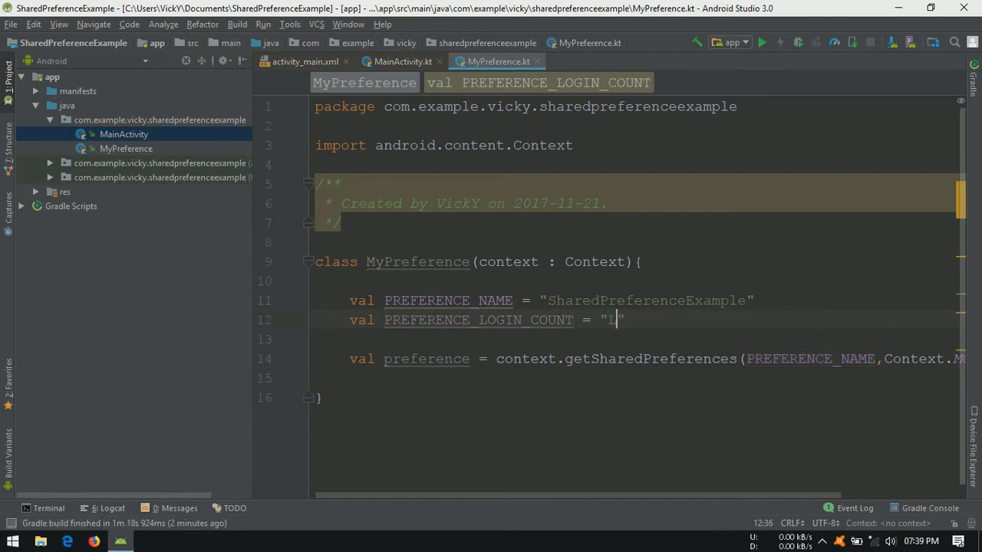
- Add PREFERENCE_LOGIN_COUNT = "LoginCount" and getLoginCount() returning preference.getInt(PREFERENCE_LOGIN_COUNT, 0)
text(LoginCount)
text(fun get)
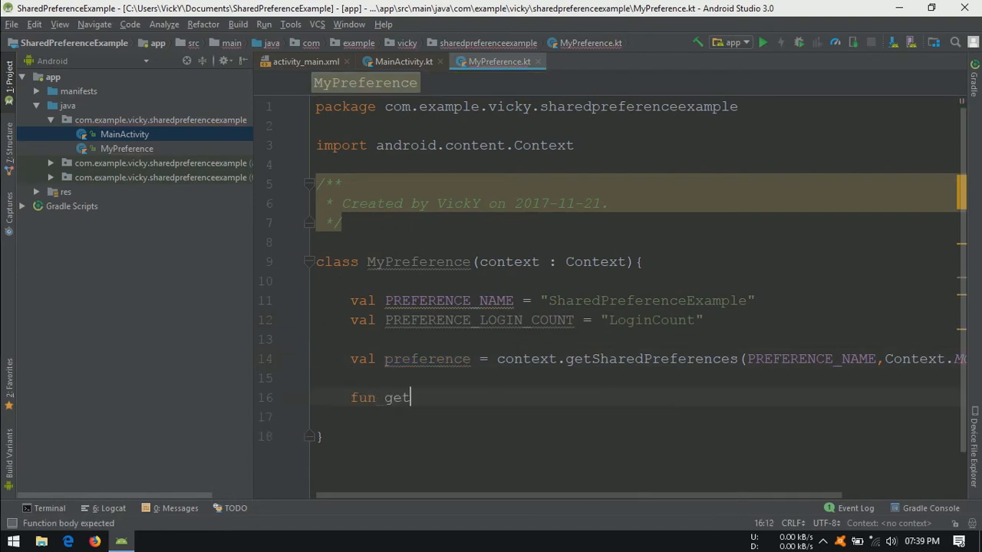
text(LoginCount)
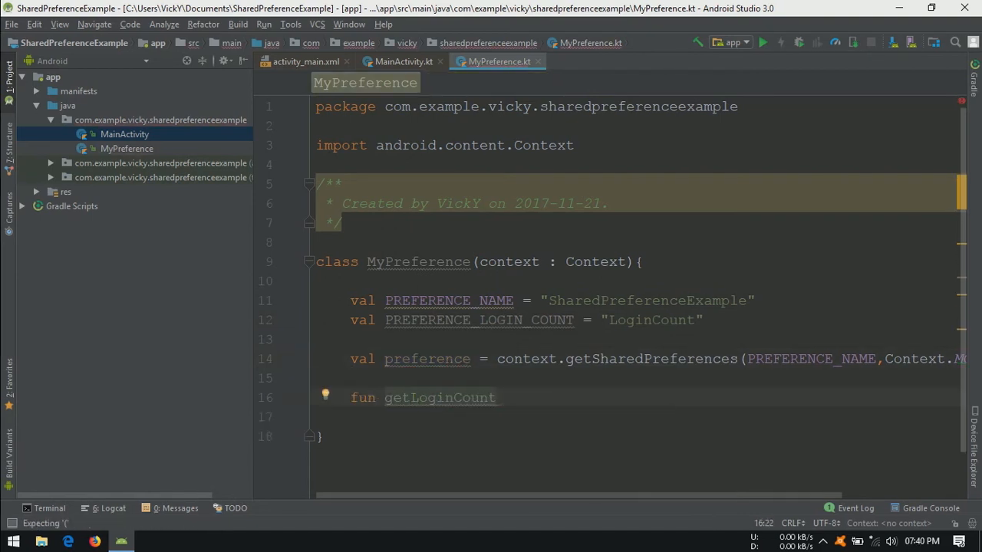
text(() : Int{)
click(635, 417)
text(return preference.getInt(P)
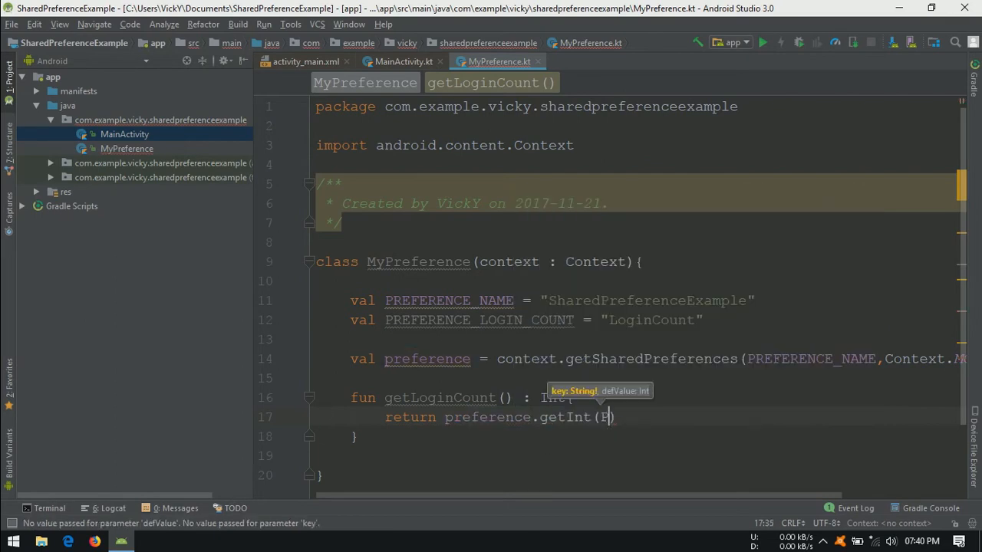
text(PREFERENCE_LOGIN_COUNT)
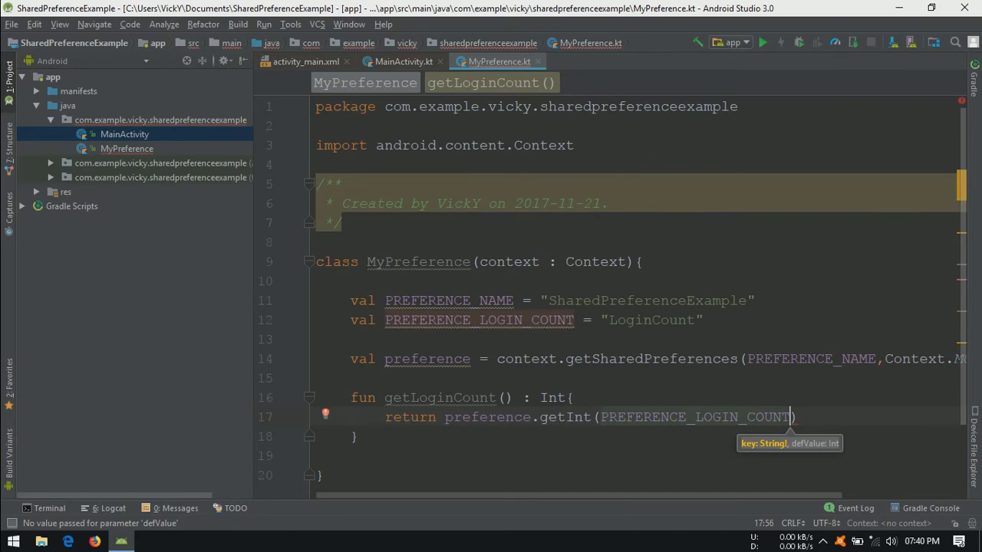
text(,0)
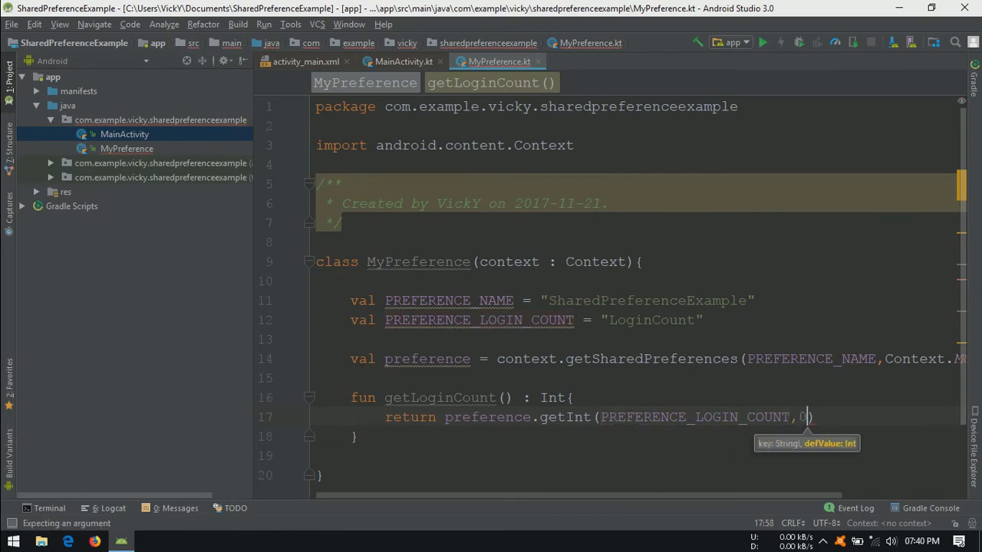
key(enter)
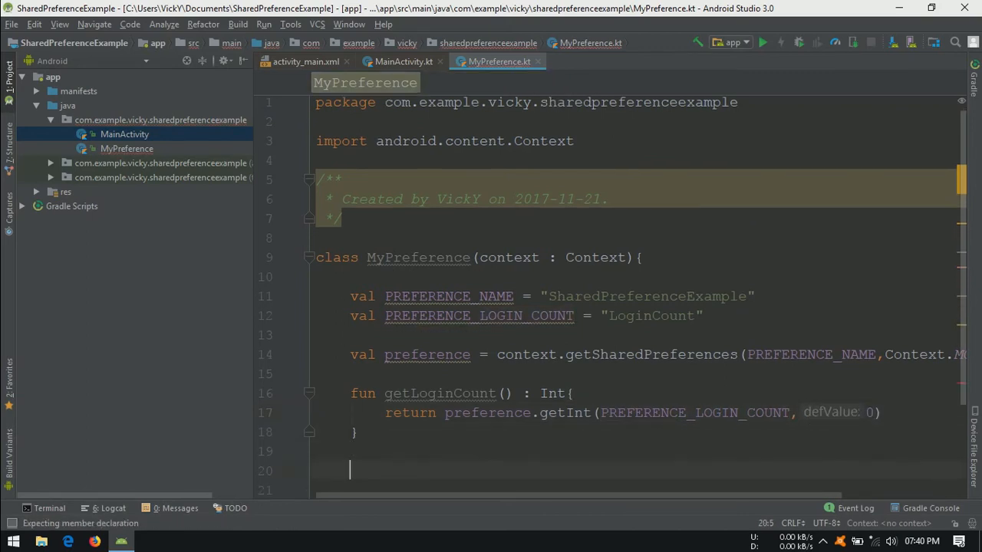
- Declare a setLoginCount function taking a count parameter
text(fun setLog)
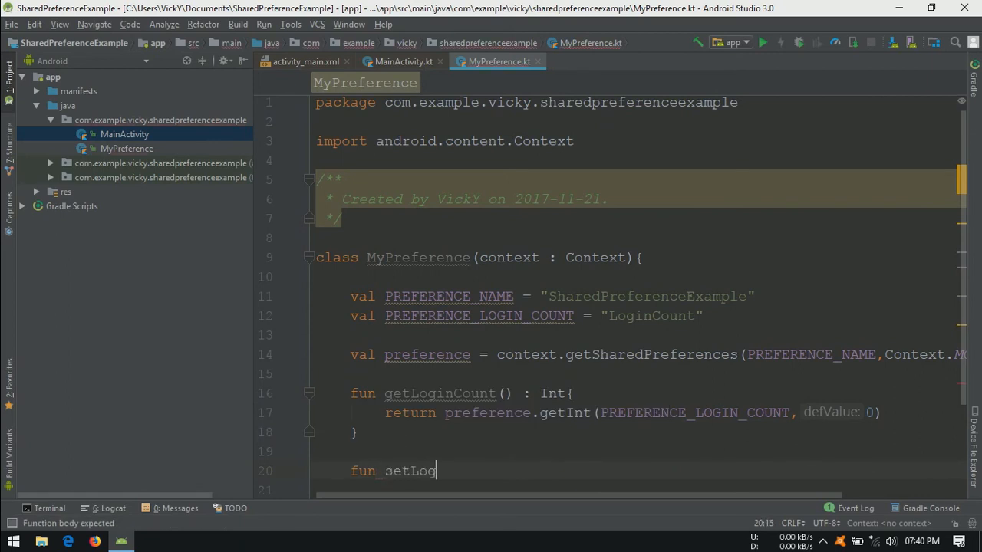
text(inCount())
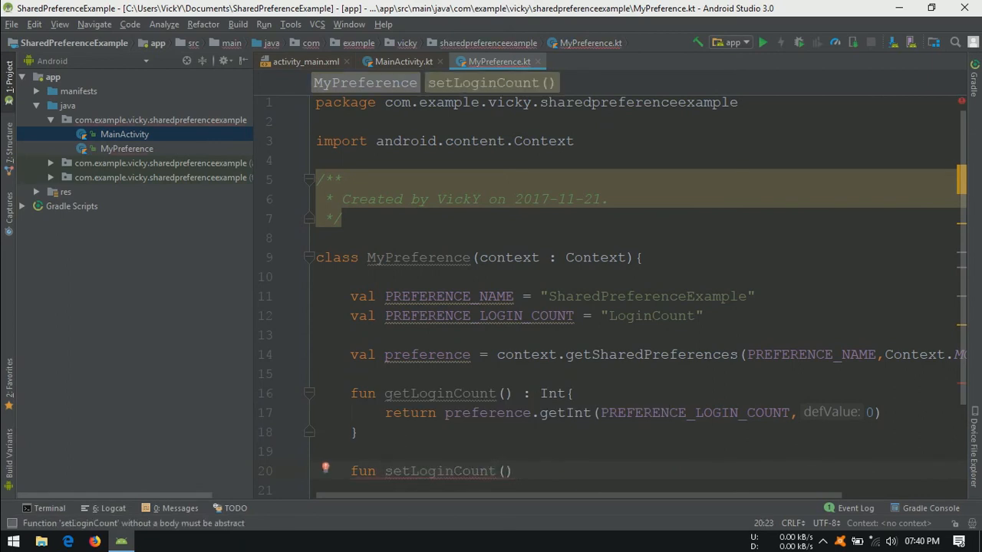
click(504, 471)
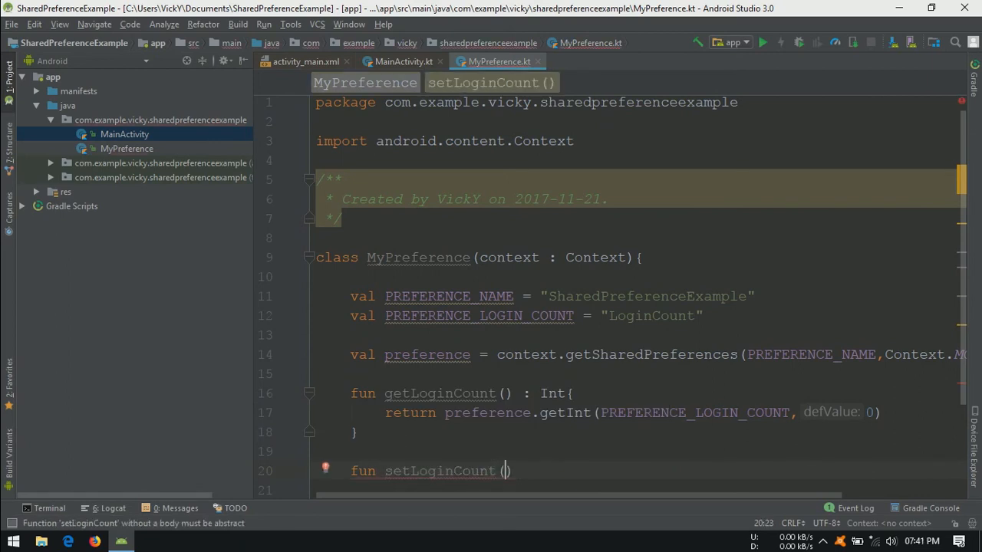
text(count:Int)
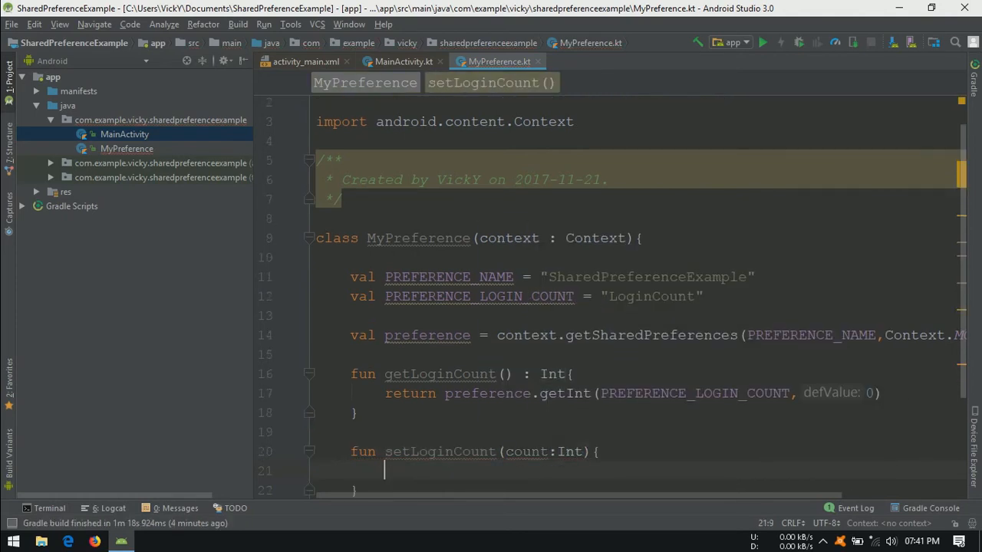
scroll(down, 3)
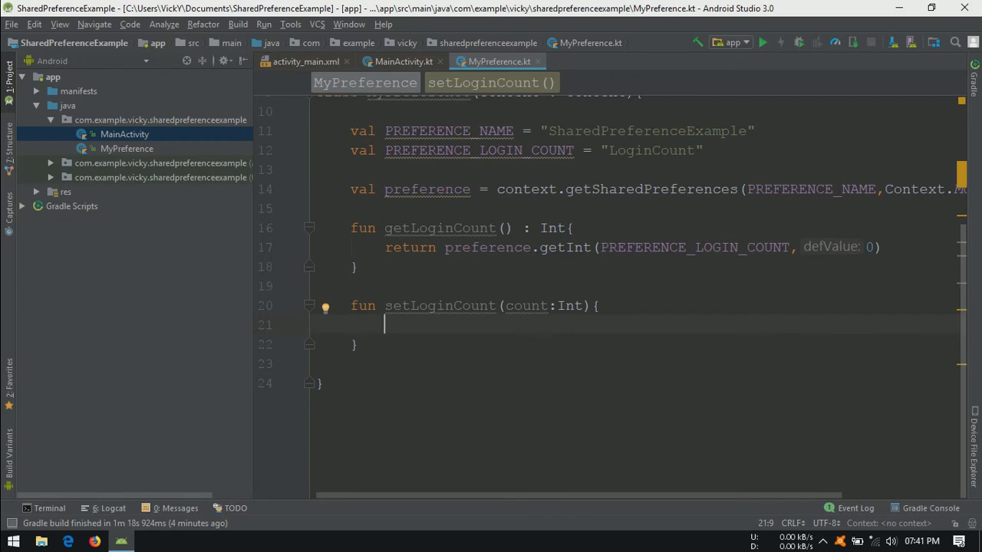
- In setLoginCount, get preference.edit(), putInt the count under PREFERENCE_LOGIN_COUNT, and apply
text(v)
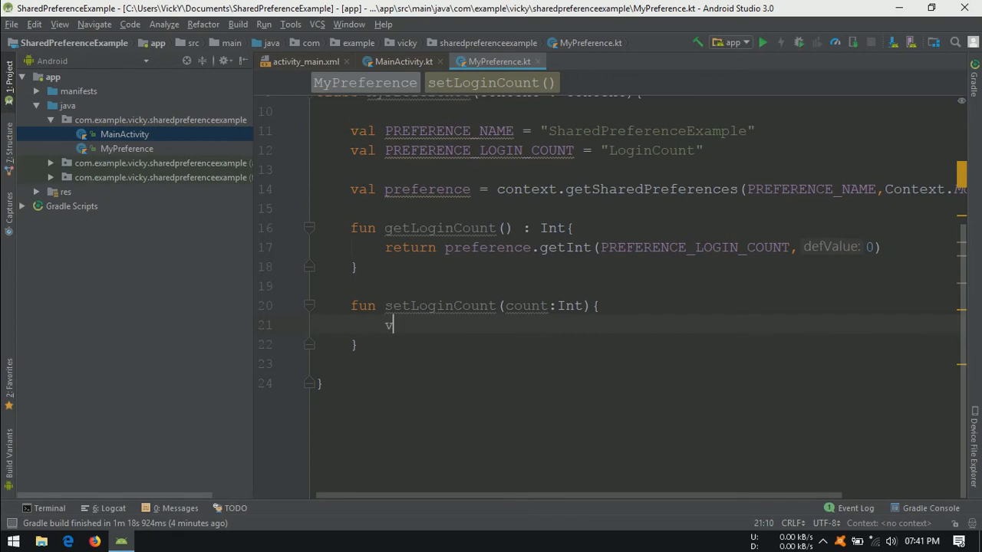
text(al editor = preference.)
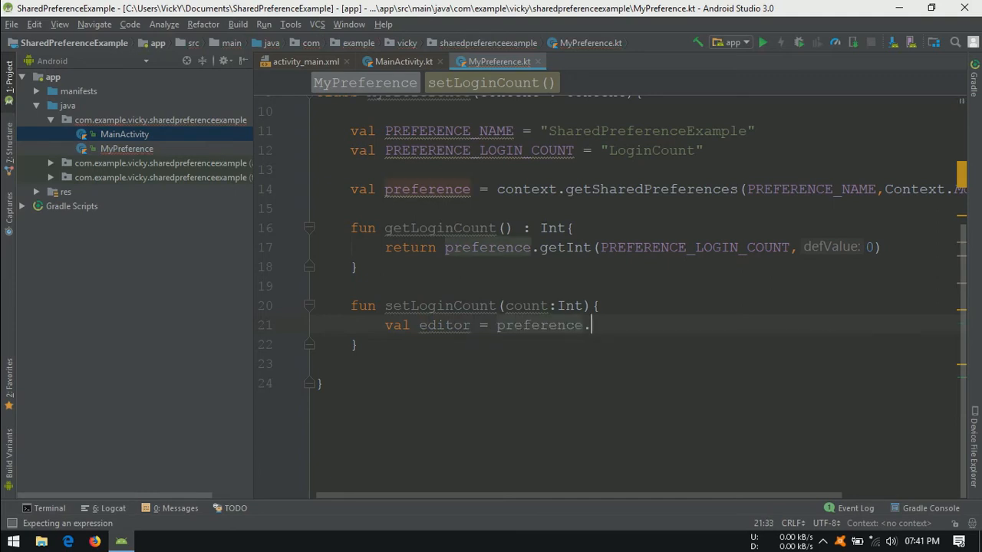
text(edit())
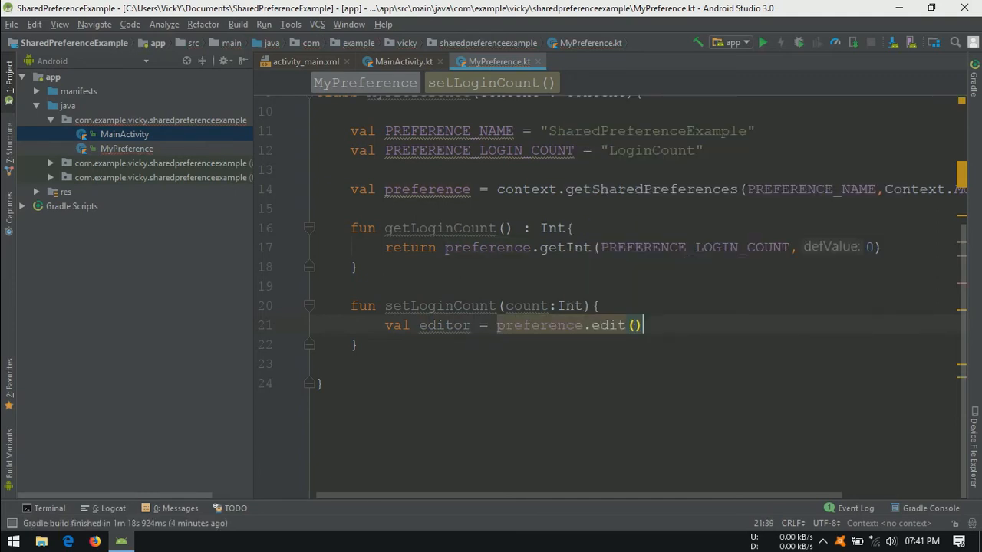
text(editor.)
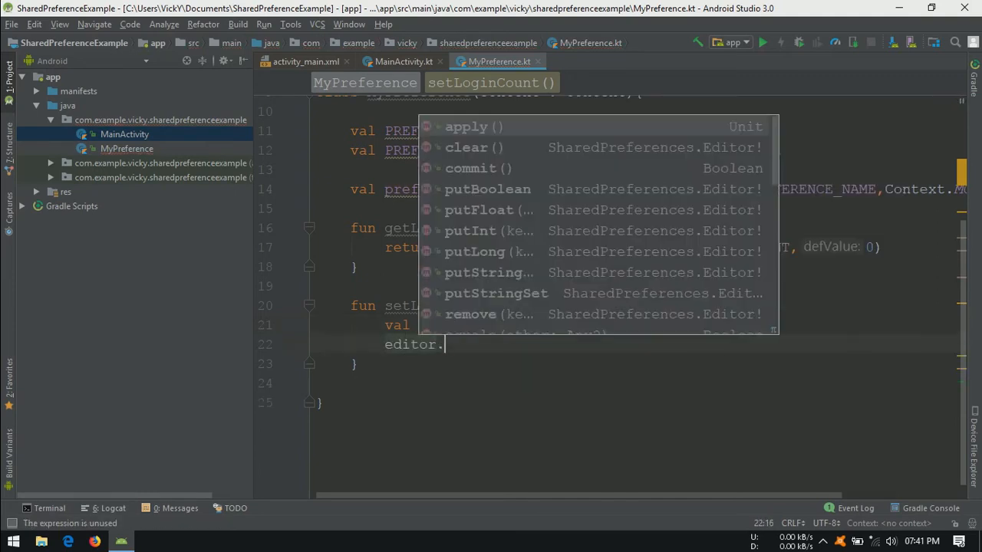
text(putInt(PREFERENCE_LOGIN_COUNT,count)
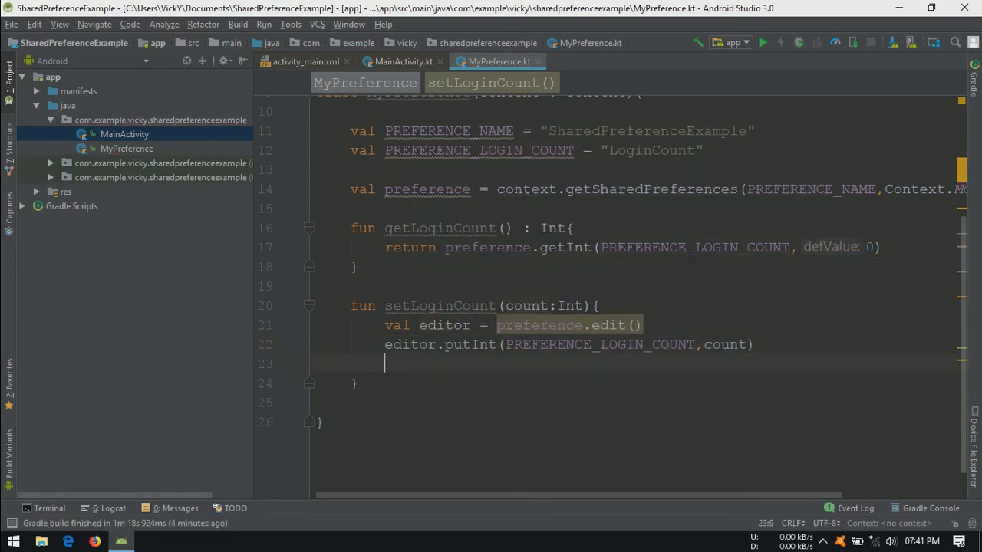
text(editor.apply()
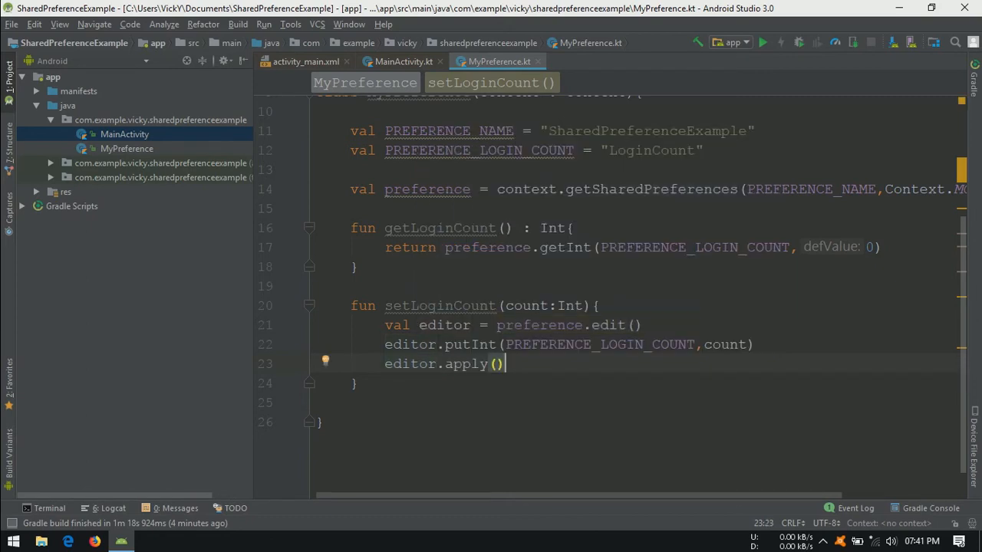
- Give the activity_main.xml TextView android:textSize="50dp" and android:id="@+id/tv_count"
click(403, 61)
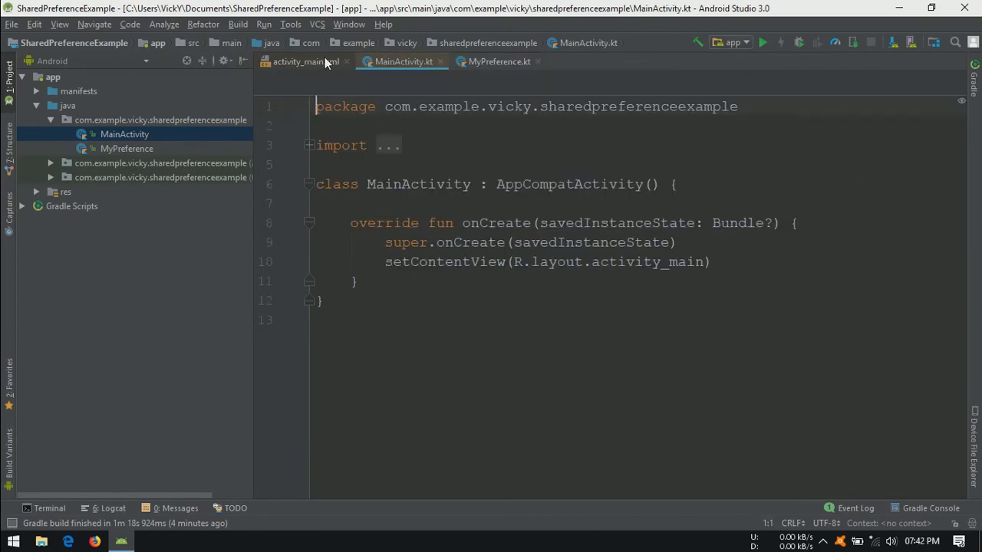
click(297, 61)
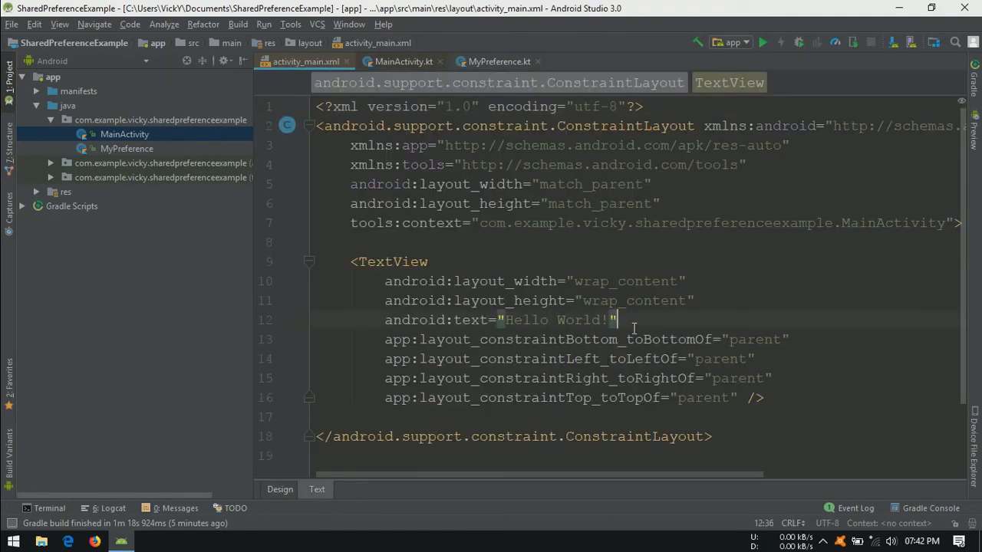
text(android:textSize="50dp")
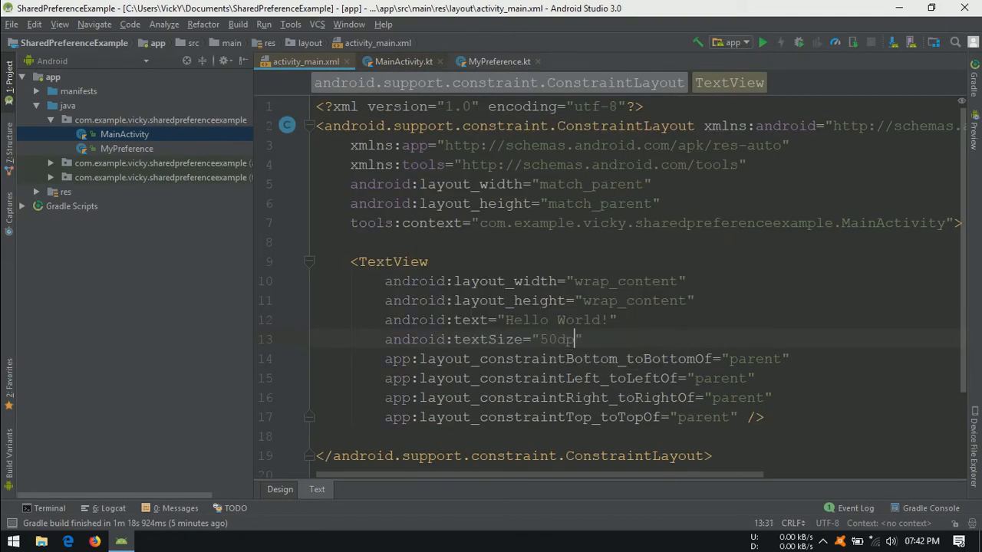
text(android:id="@+id/")
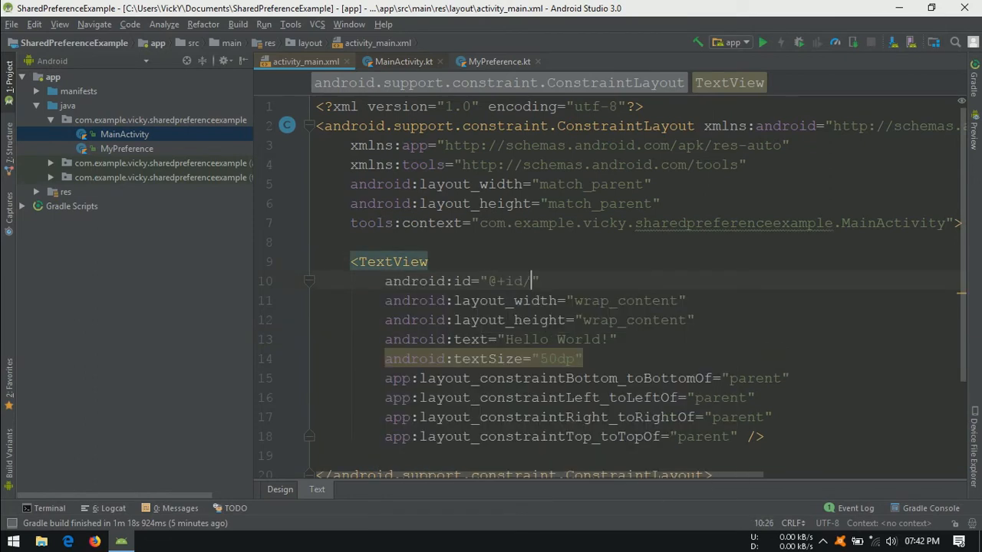
text(tv_count)
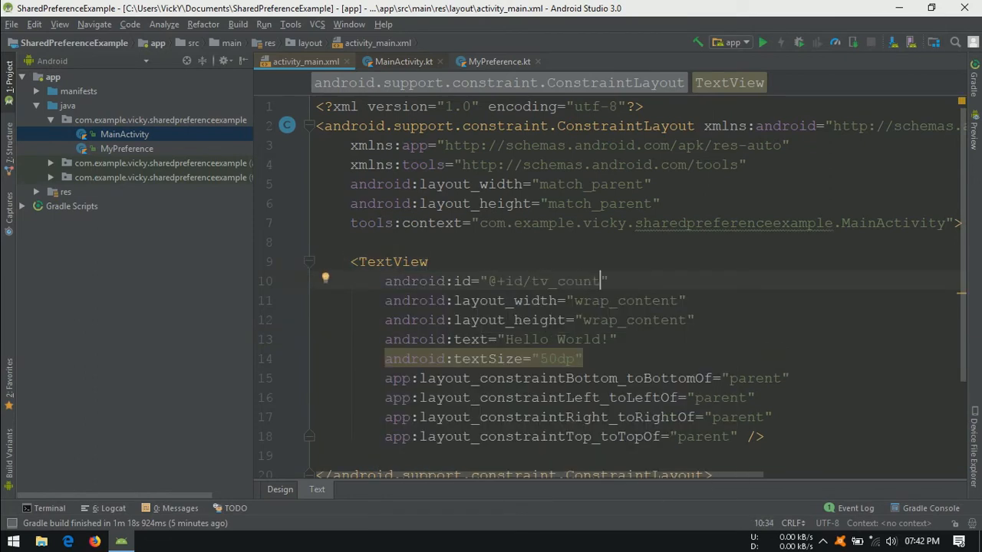
double_click(567, 280)
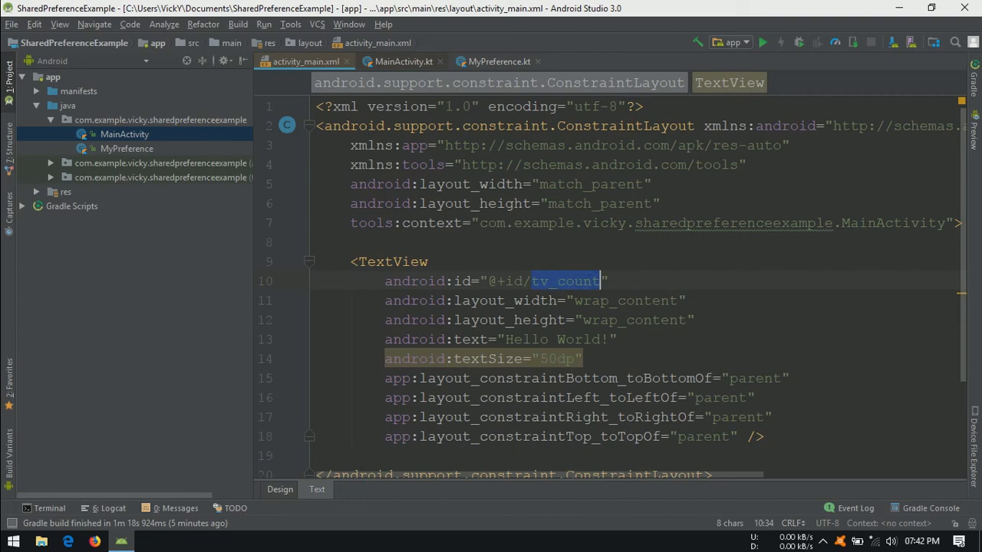
- In onCreate, create a MyPreference and read loginCount from getLoginCount()
click(404, 61)
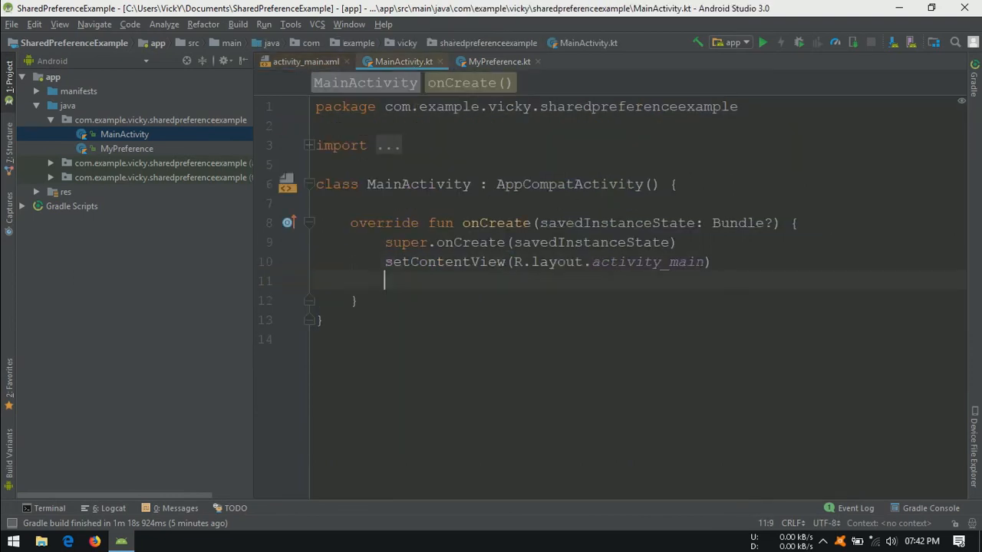
text(val)
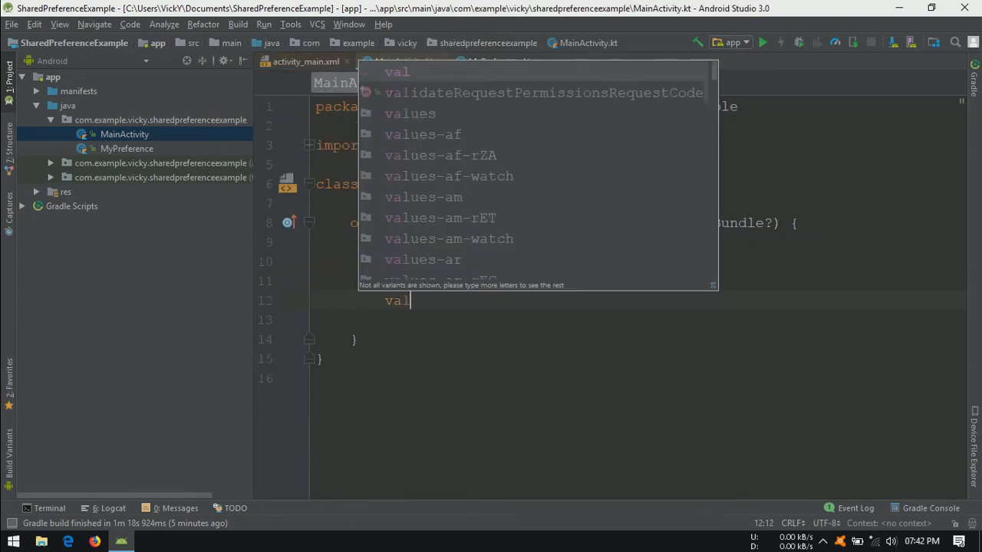
text(mypreference = MyPreference(this)
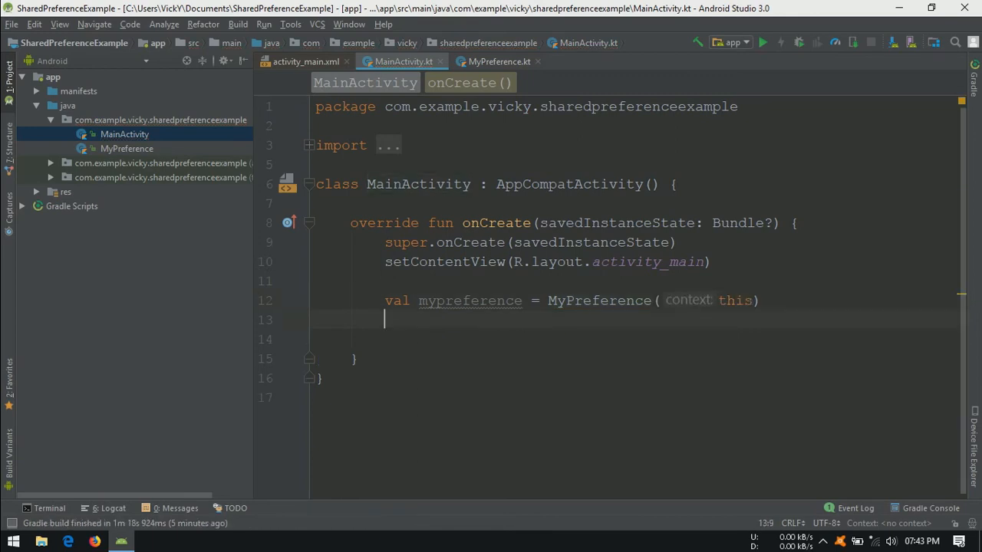
text(var)
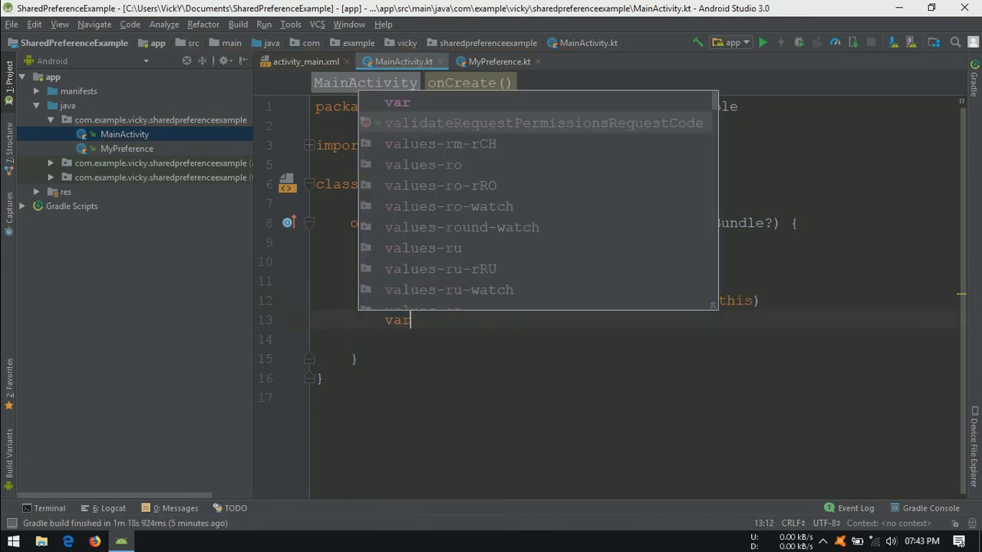
text(loginO)
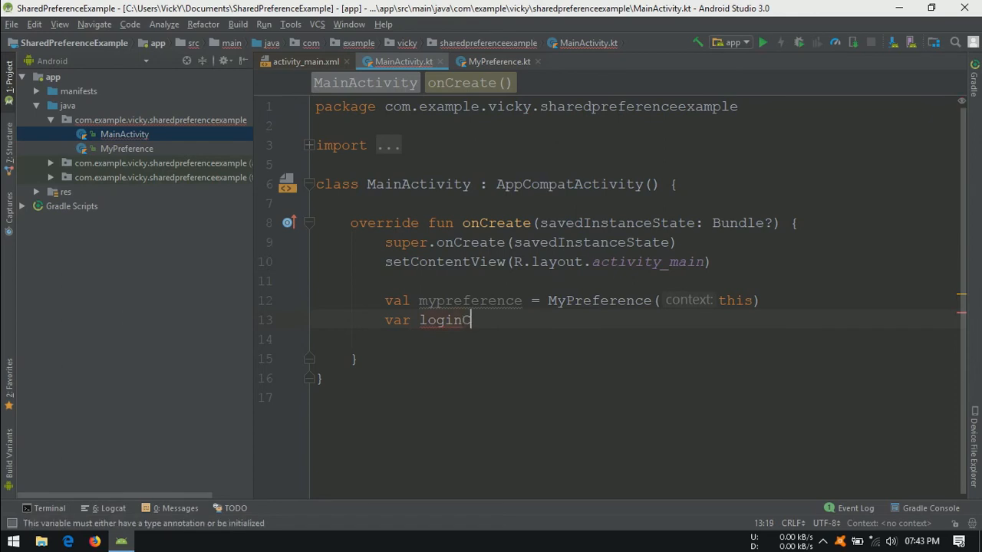
text(Count = mypreference.getLoginCount()
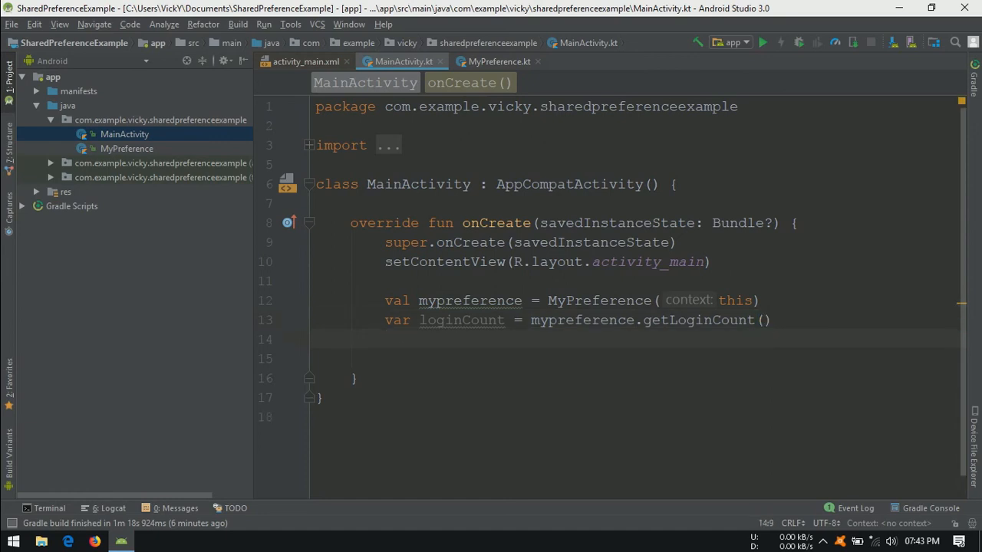
text(1)
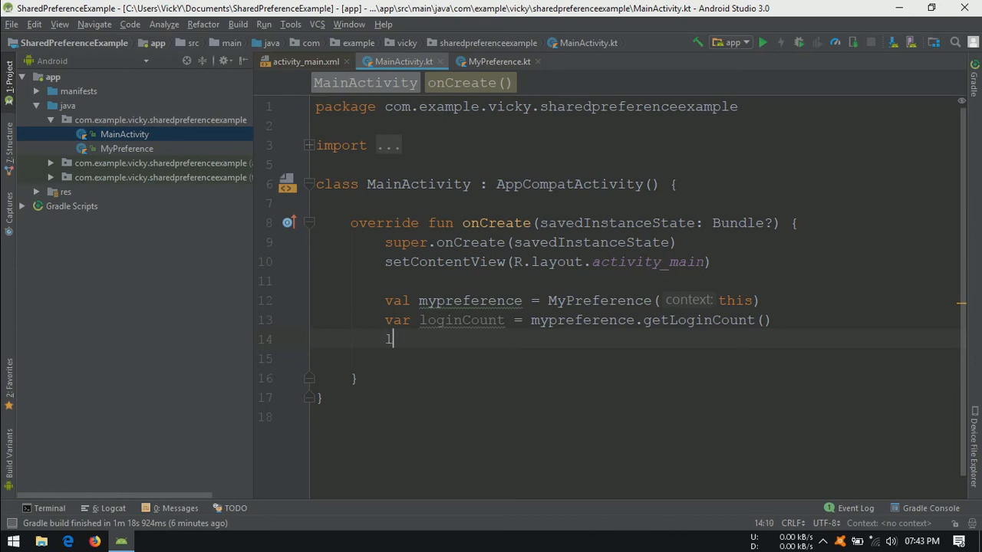
- Increment loginCount and save it with mypreference.setLoginCount(loginCount)
text(loginCount)
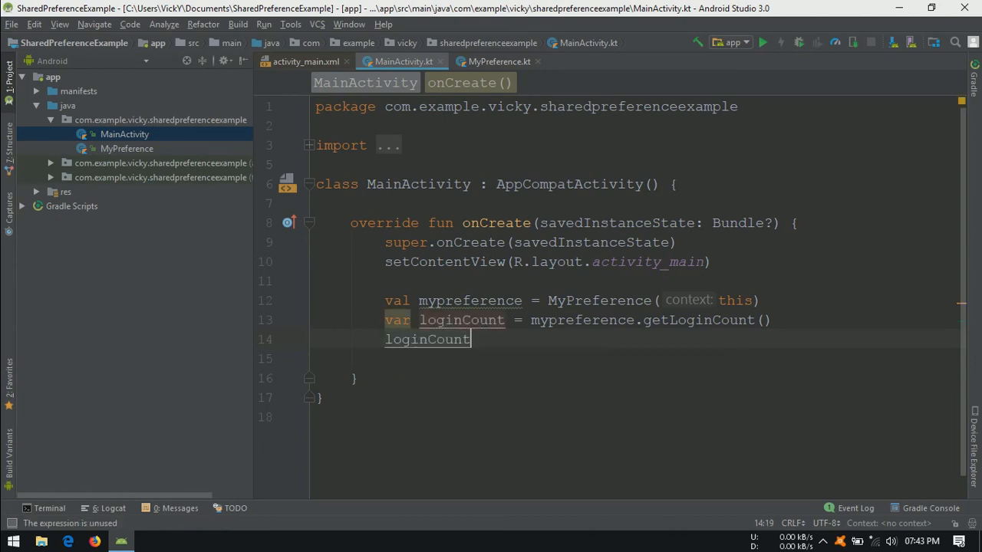
text(++)
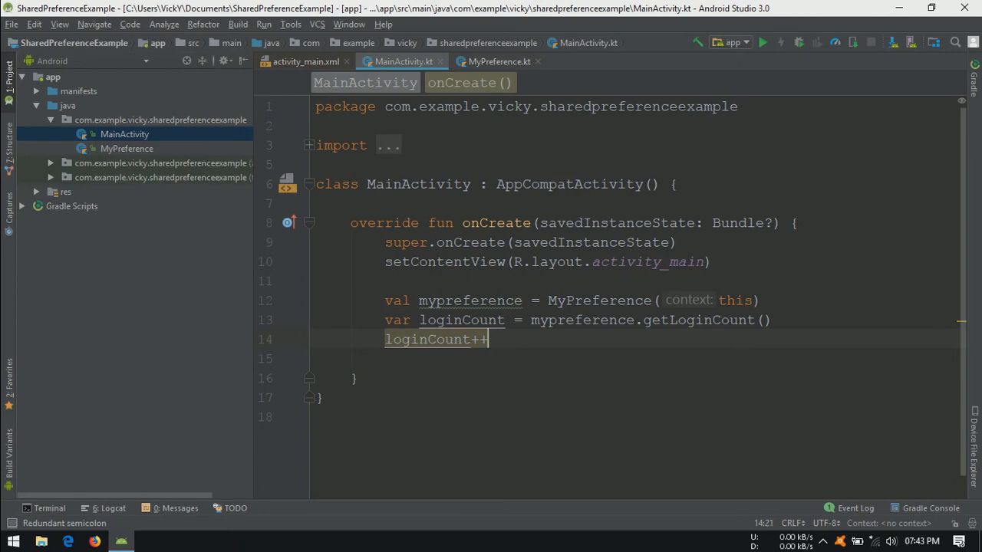
text(mypreference.s)
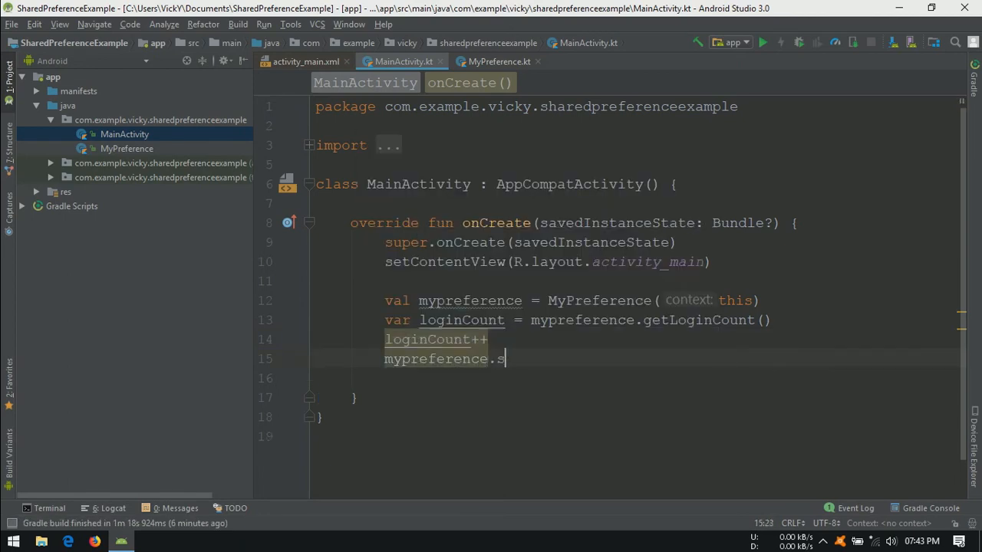
text(etLoginCount(loginCount))
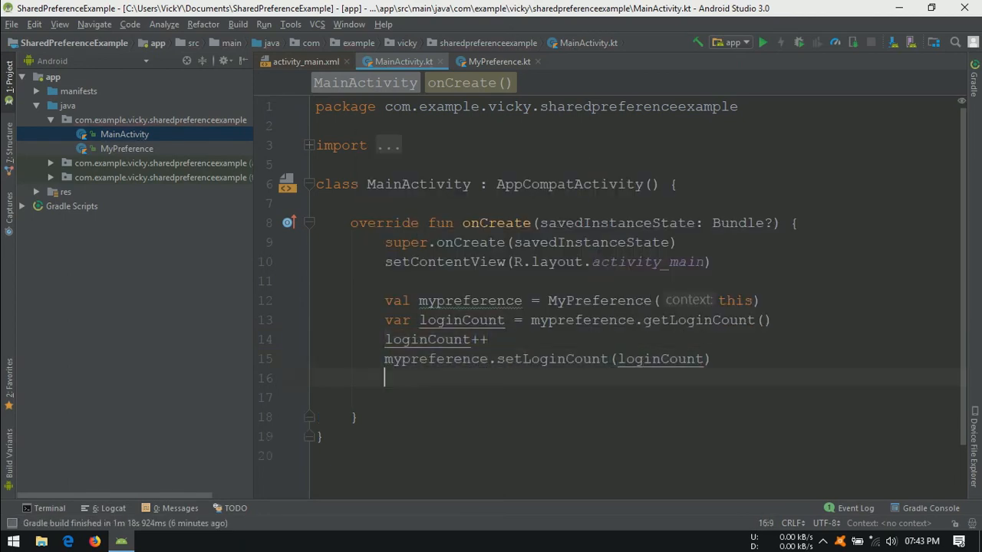
- Set tv_count.text = loginCount.toString() below setLoginCount
text(tv_count.te)
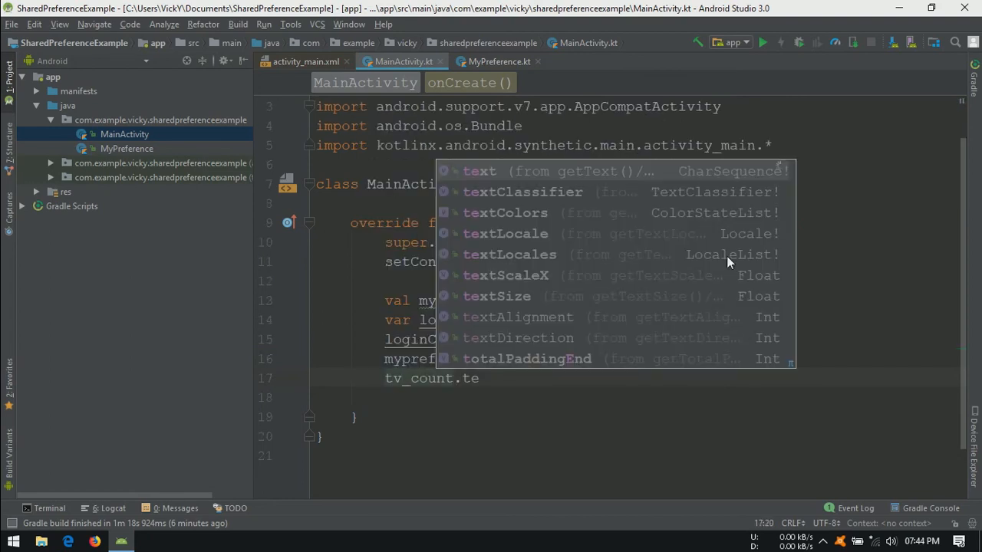
click(479, 171)
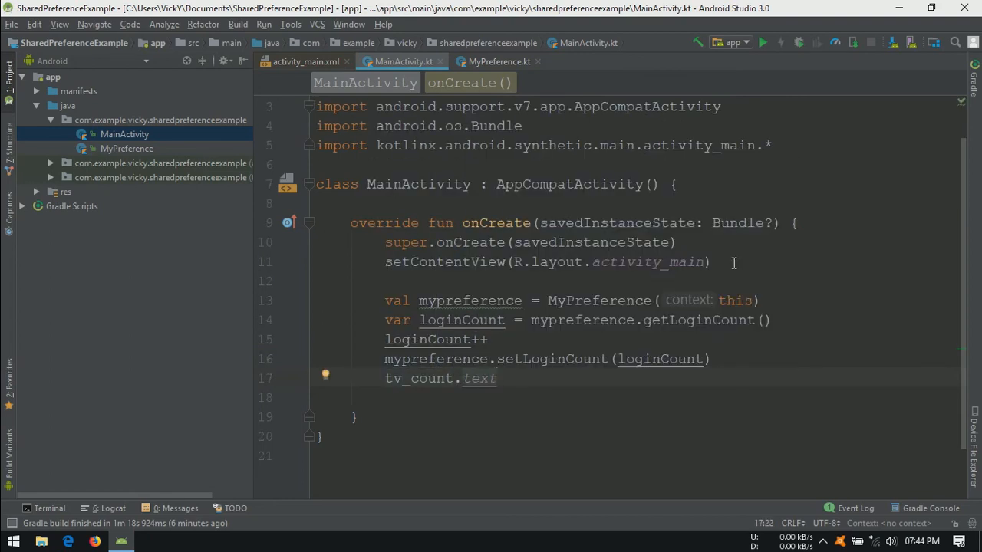
text(= logi)
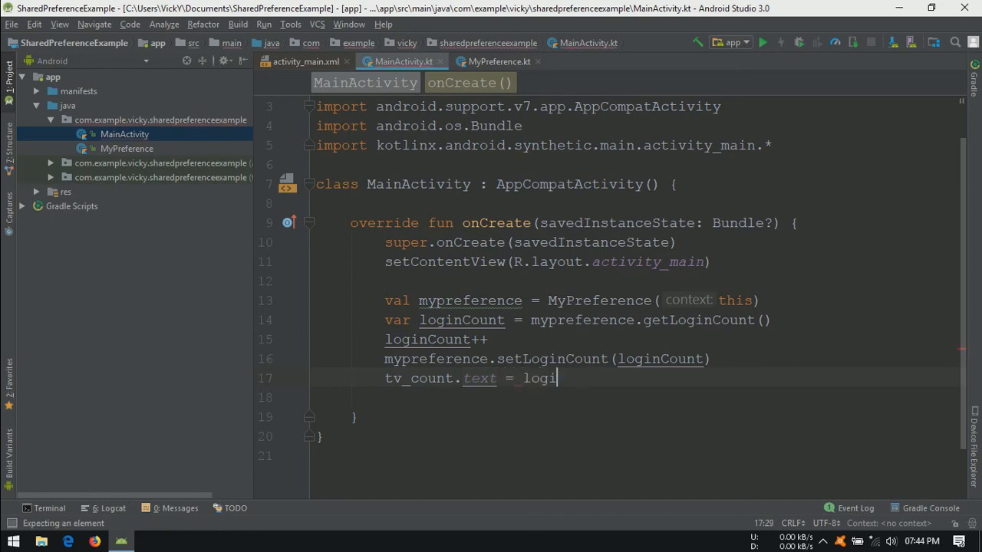
text(nCount)
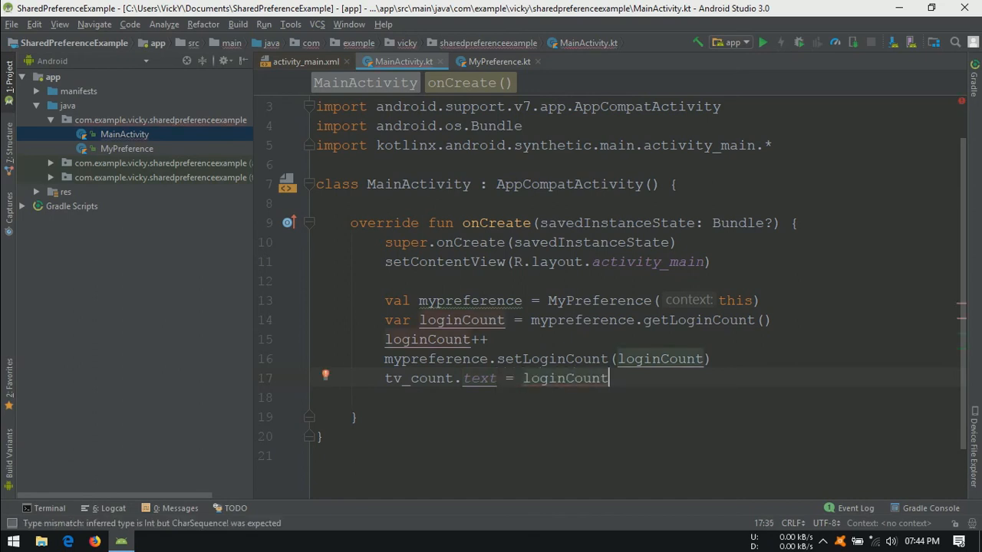
text(.toString())
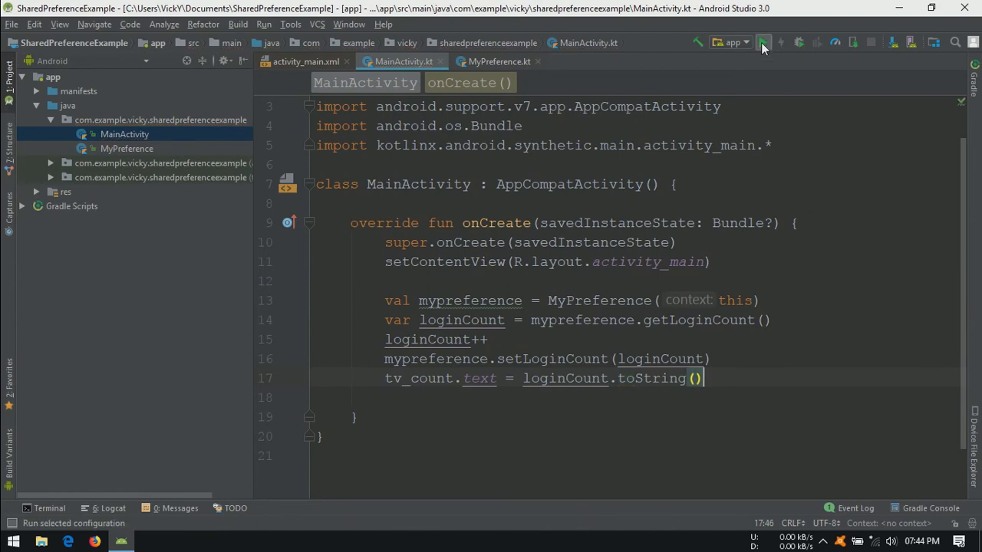
- Run the app in NoxPlayer, launch it to see the count of 5, and return home
click(763, 42)
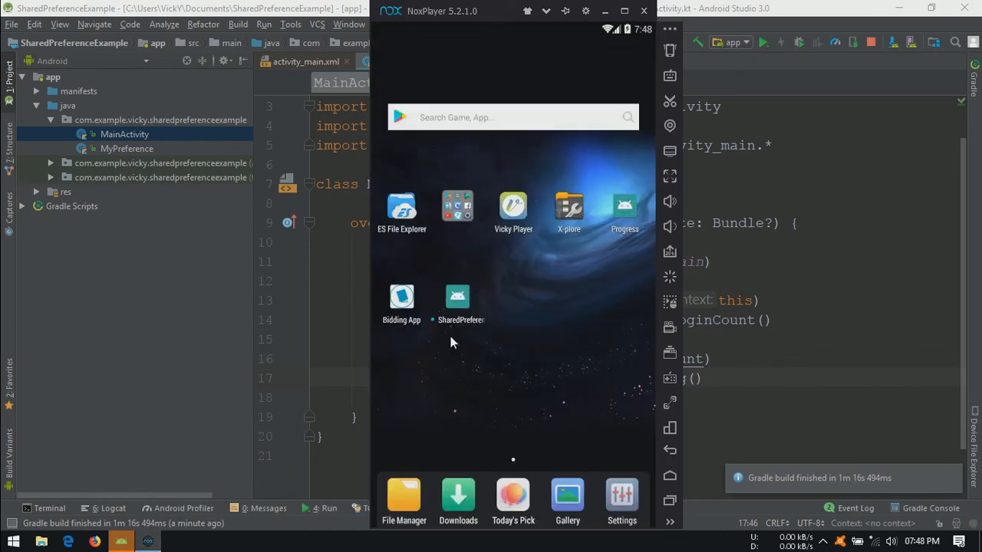
drag(457, 297, 625, 387)
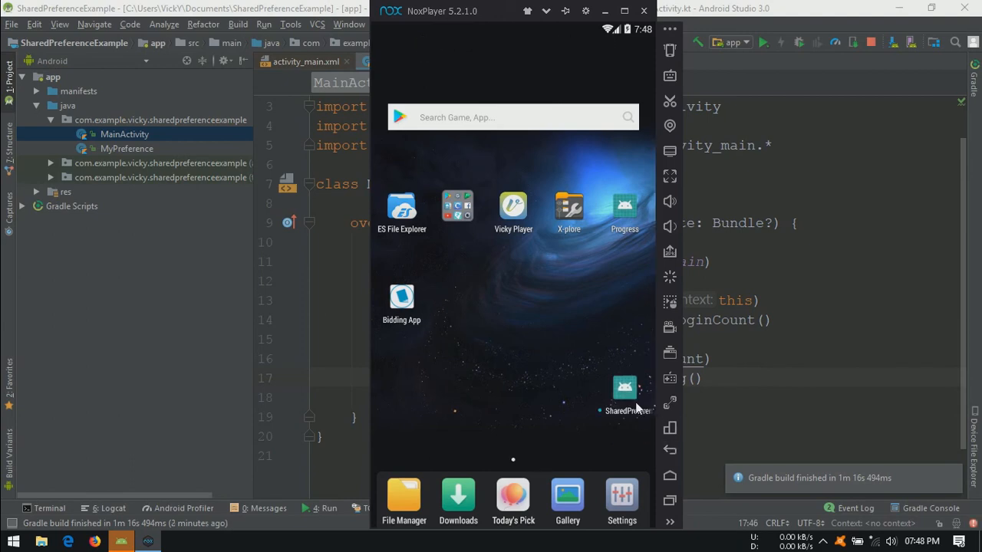
click(624, 387)
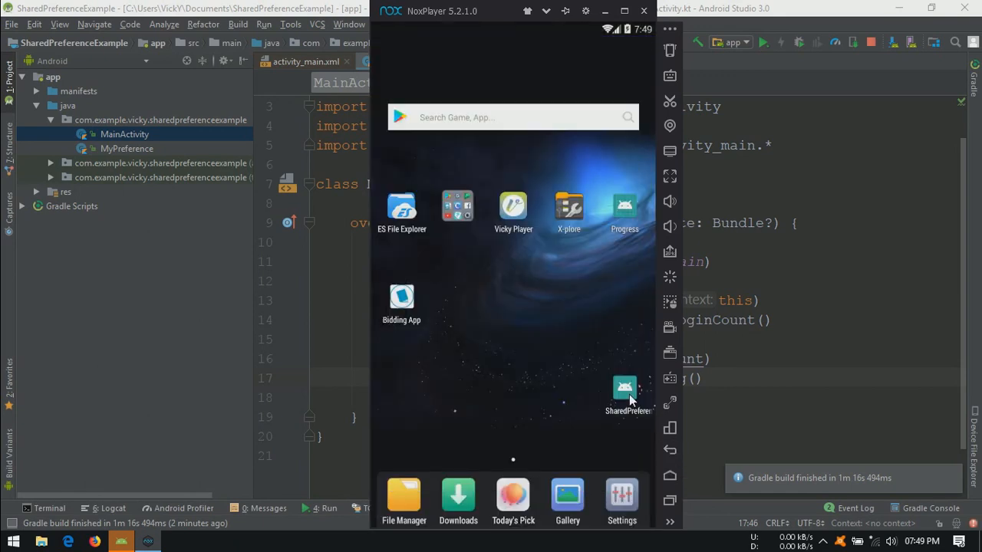
click(625, 392)
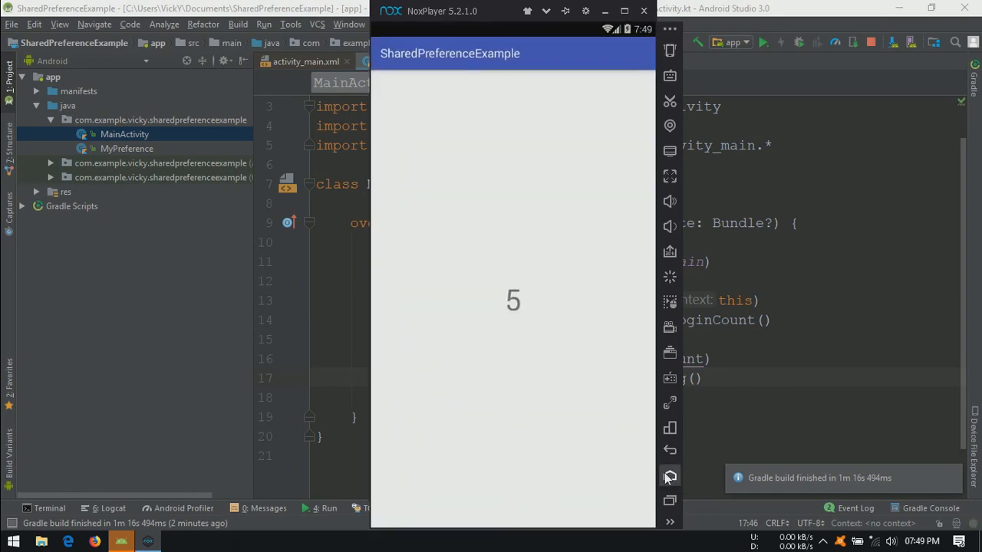
click(669, 475)
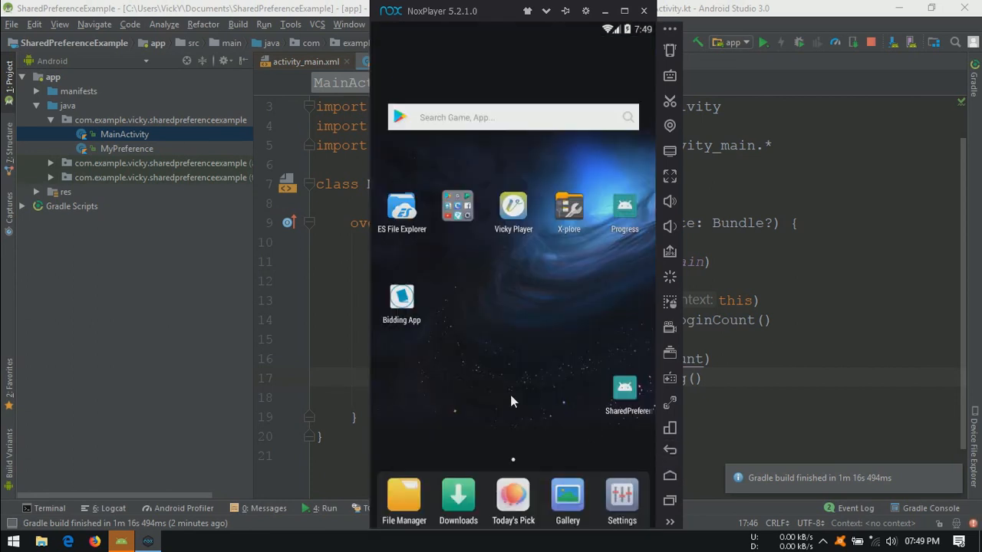